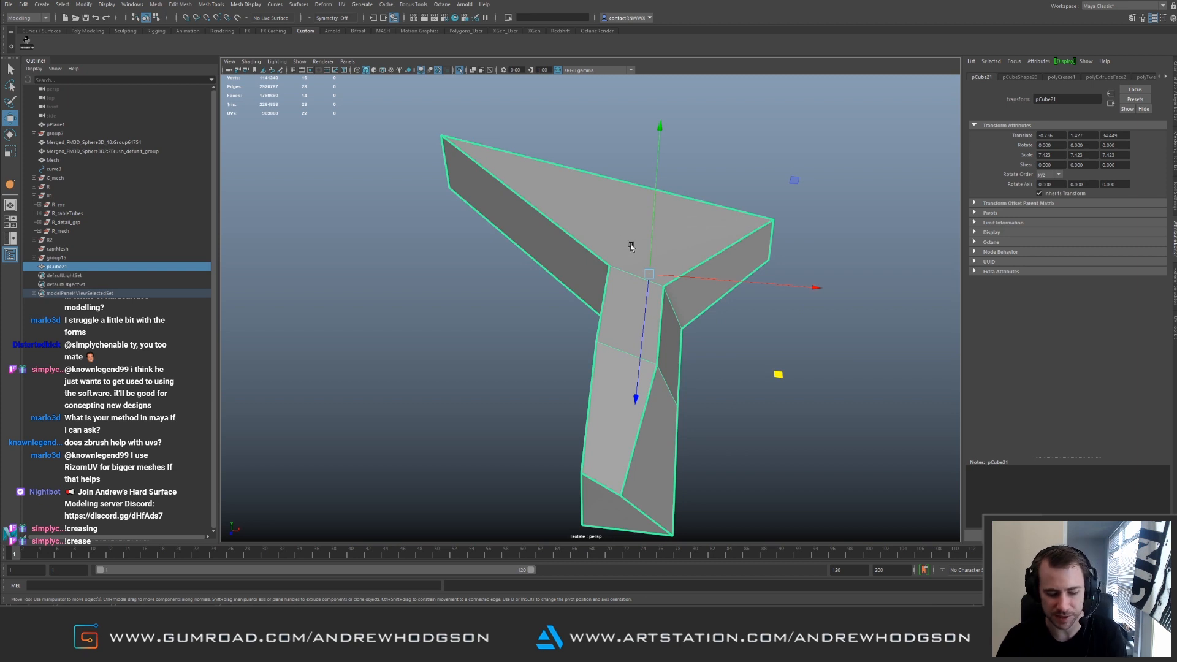
Switch to smooth mesh preview to see the Y-form as a rounded surface
key("3")
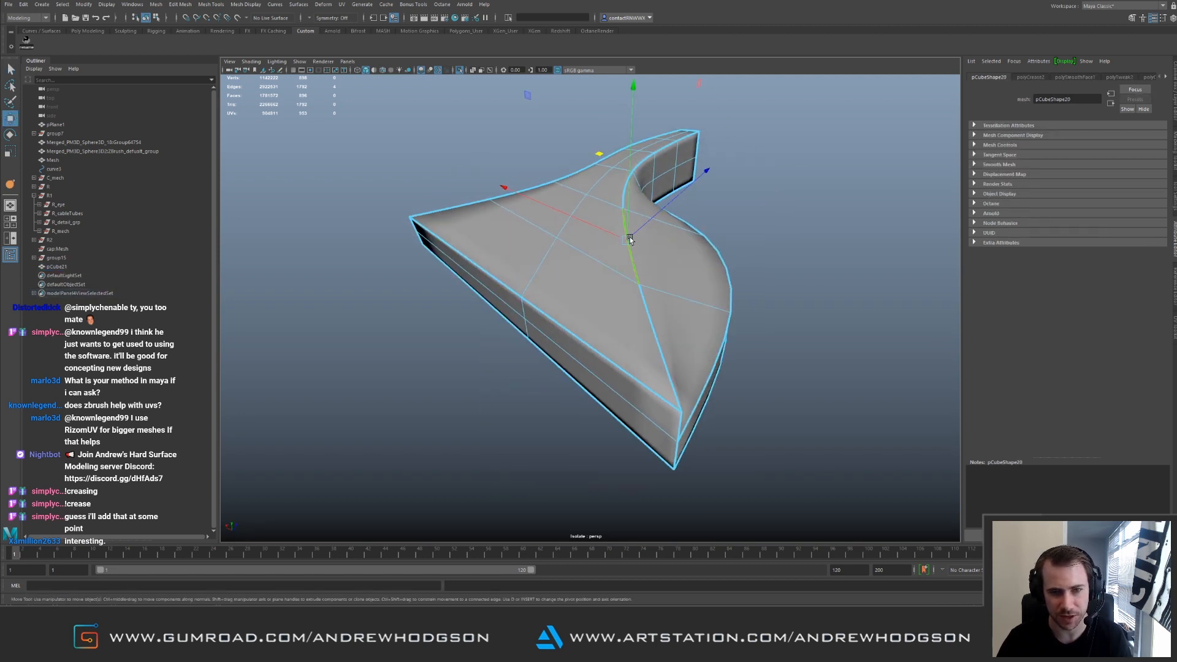
Orbit in close to the side of the curved form
left_click_drag(631, 240, 600, 191)
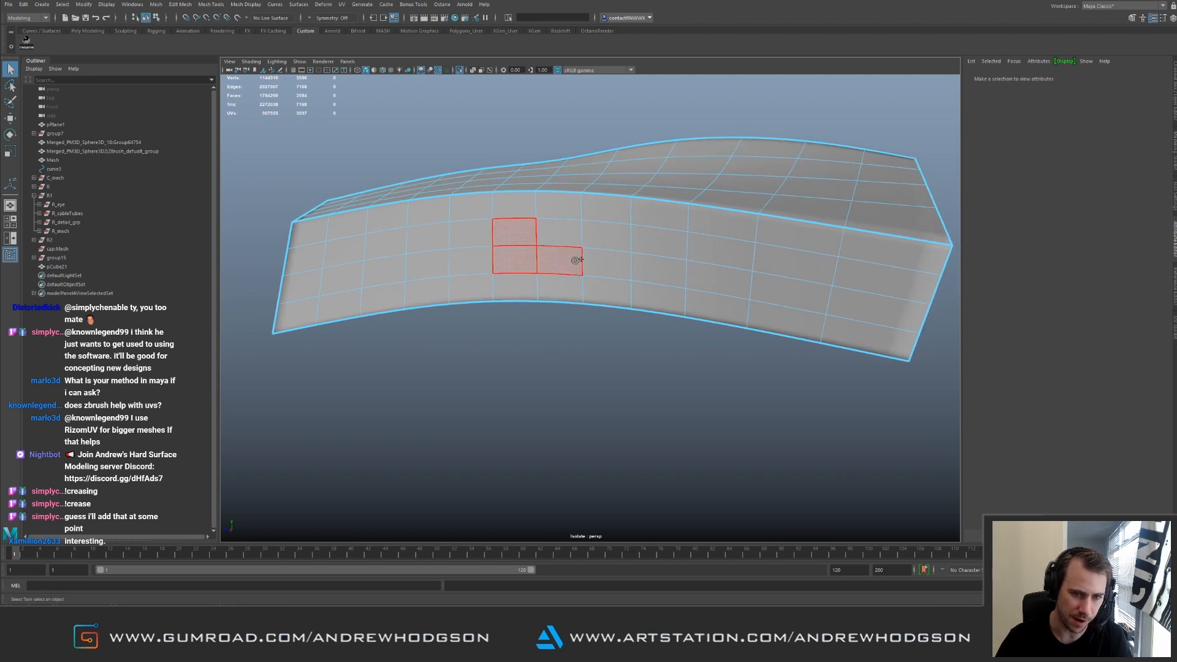
Extrude the selected side faces inward to sink the vent floor
left_click(562, 259)
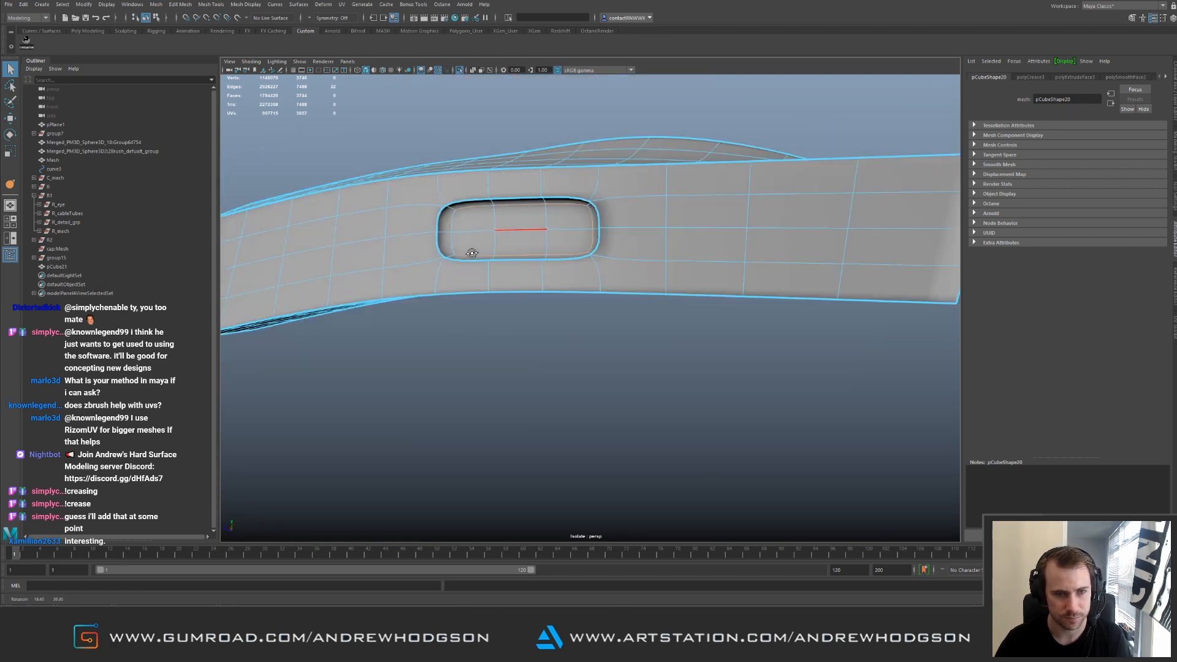
left_click_drag(472, 254, 558, 224)
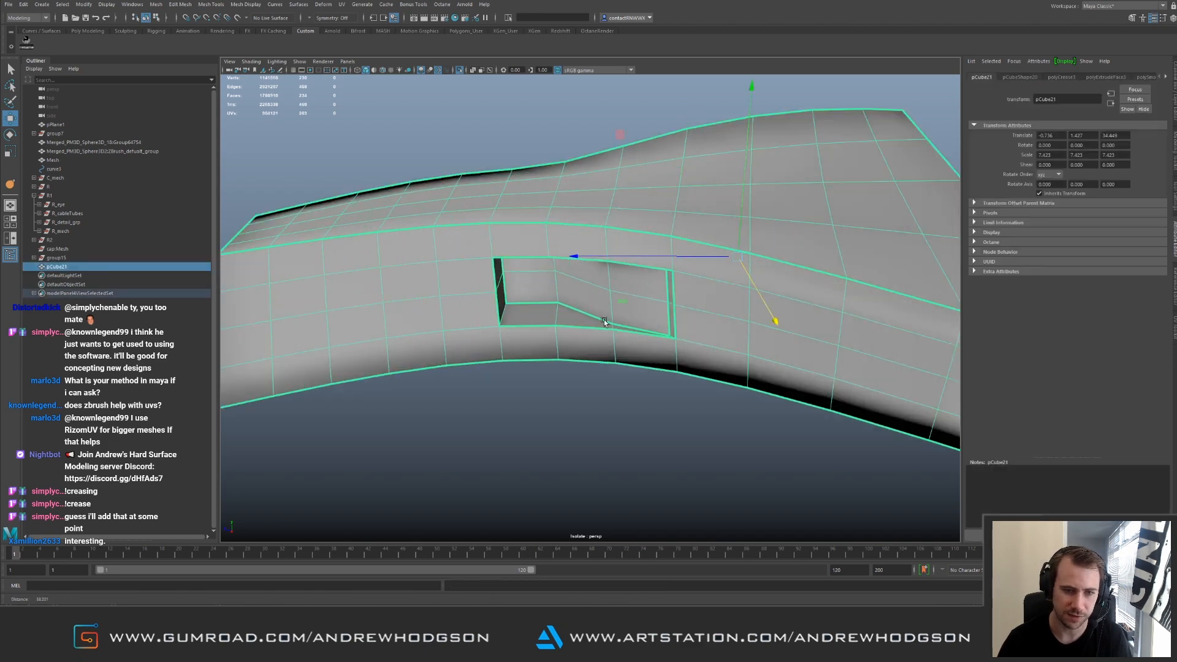
Subdivide the form, then orbit around the recess, underside and curving end
key("3")
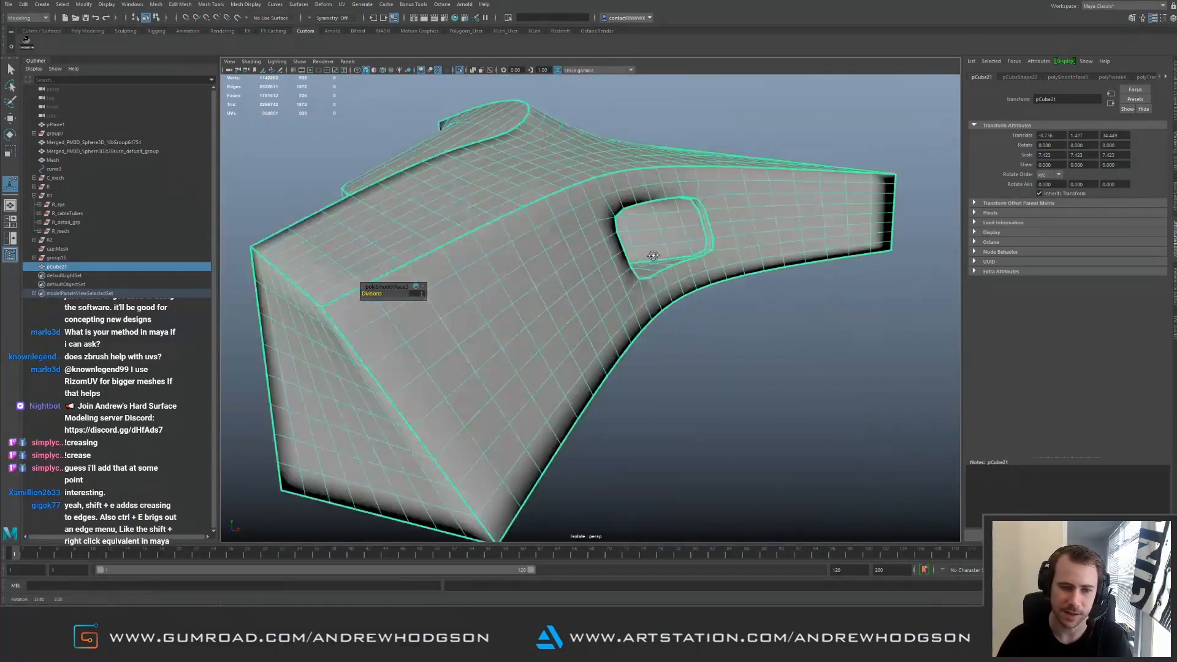
left_click_drag(653, 255, 608, 345)
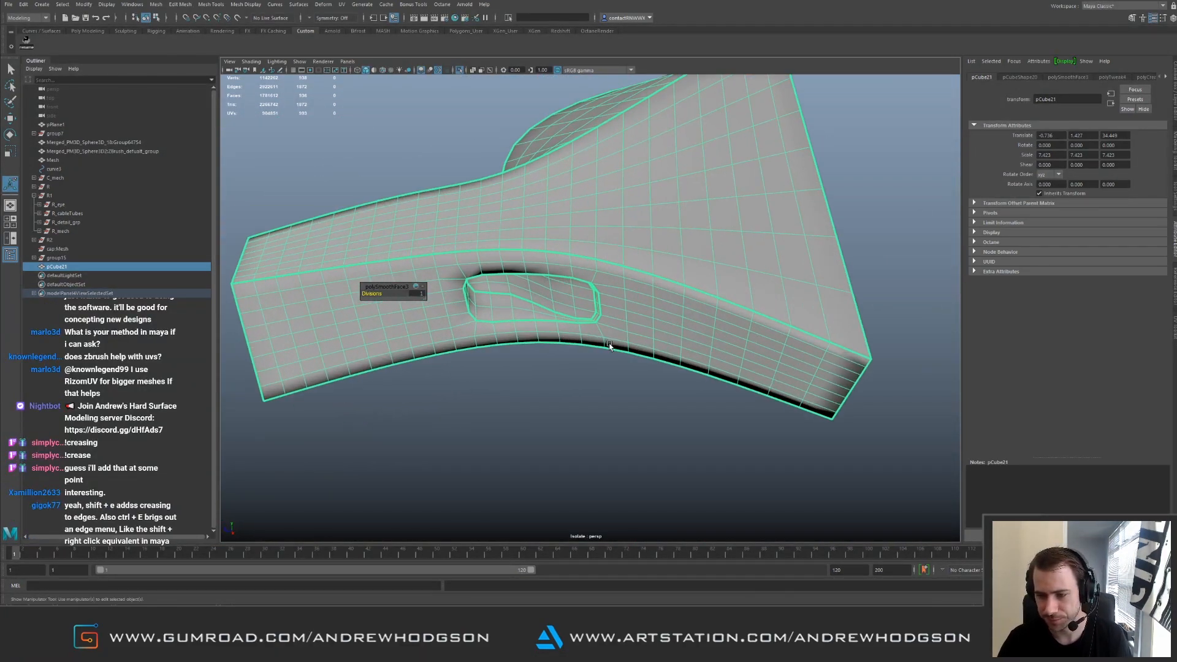
left_click_drag(609, 346, 592, 306)
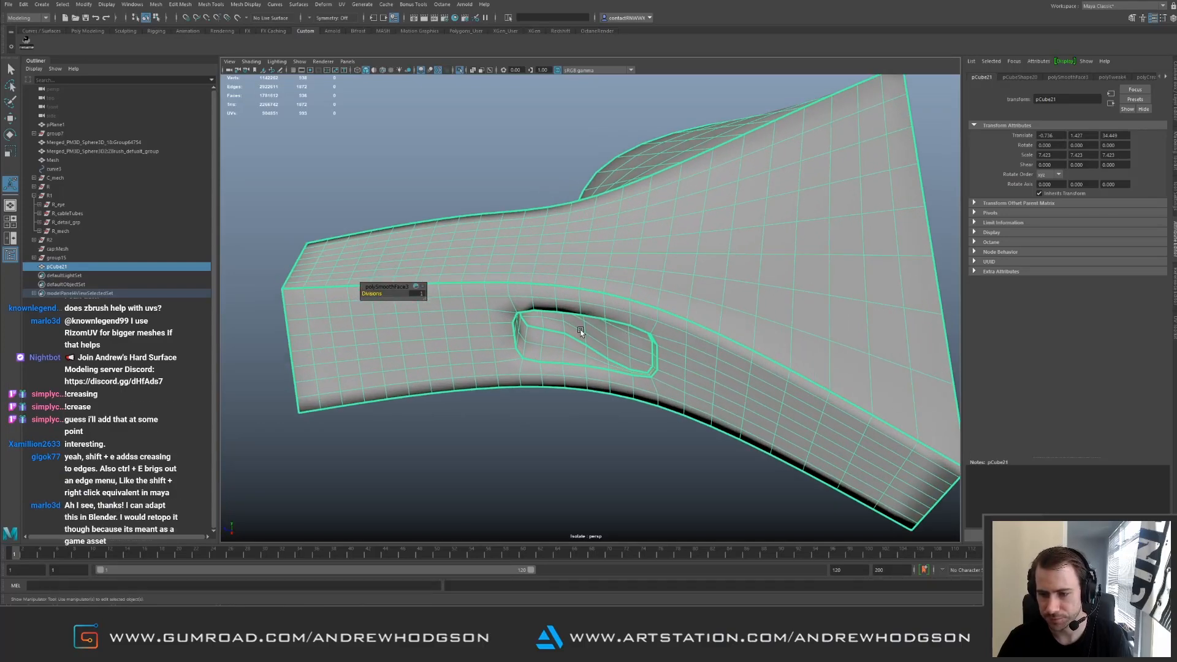
left_click_drag(581, 330, 633, 323)
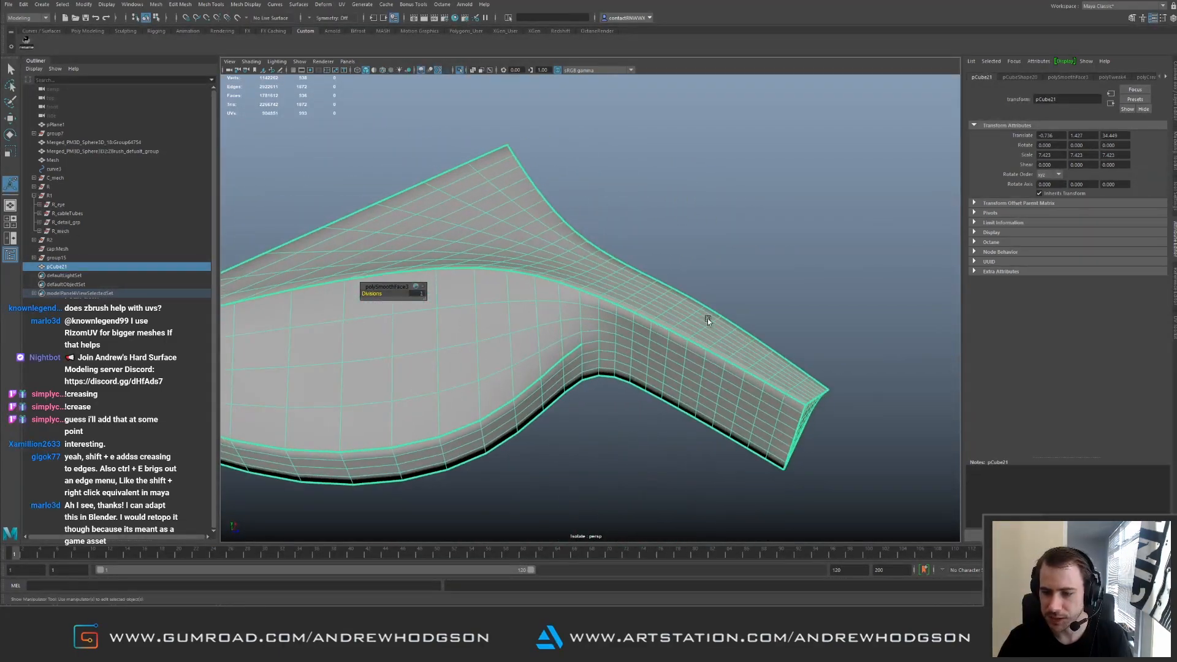
left_click_drag(706, 321, 562, 339)
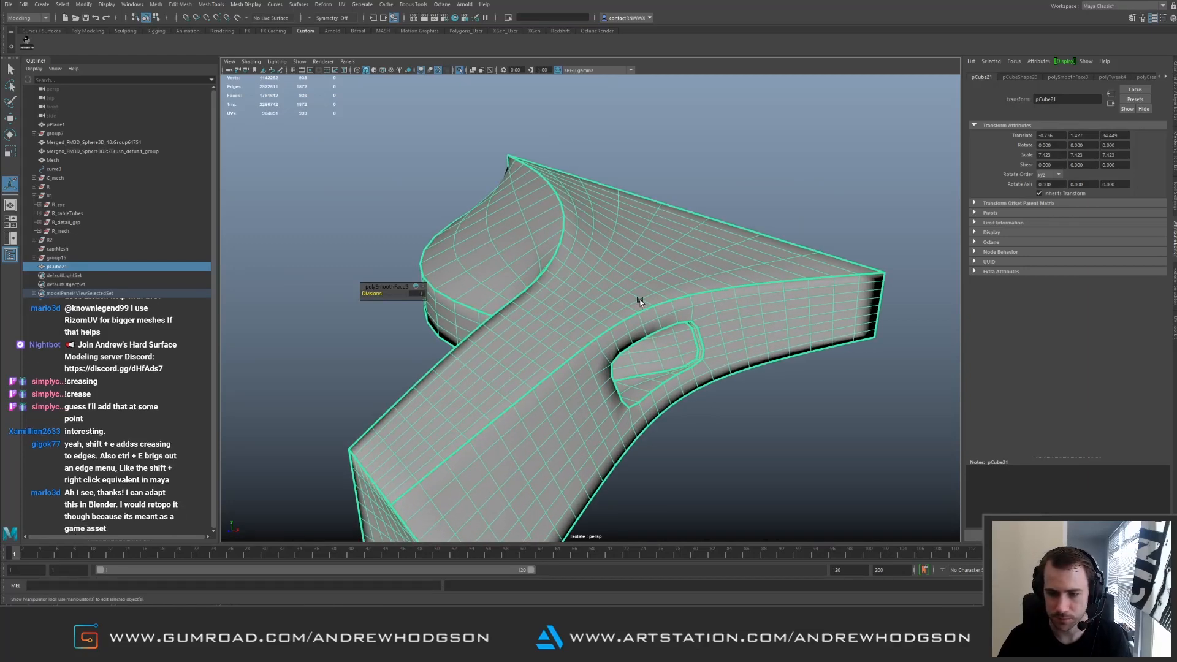
left_click_drag(638, 301, 656, 289)
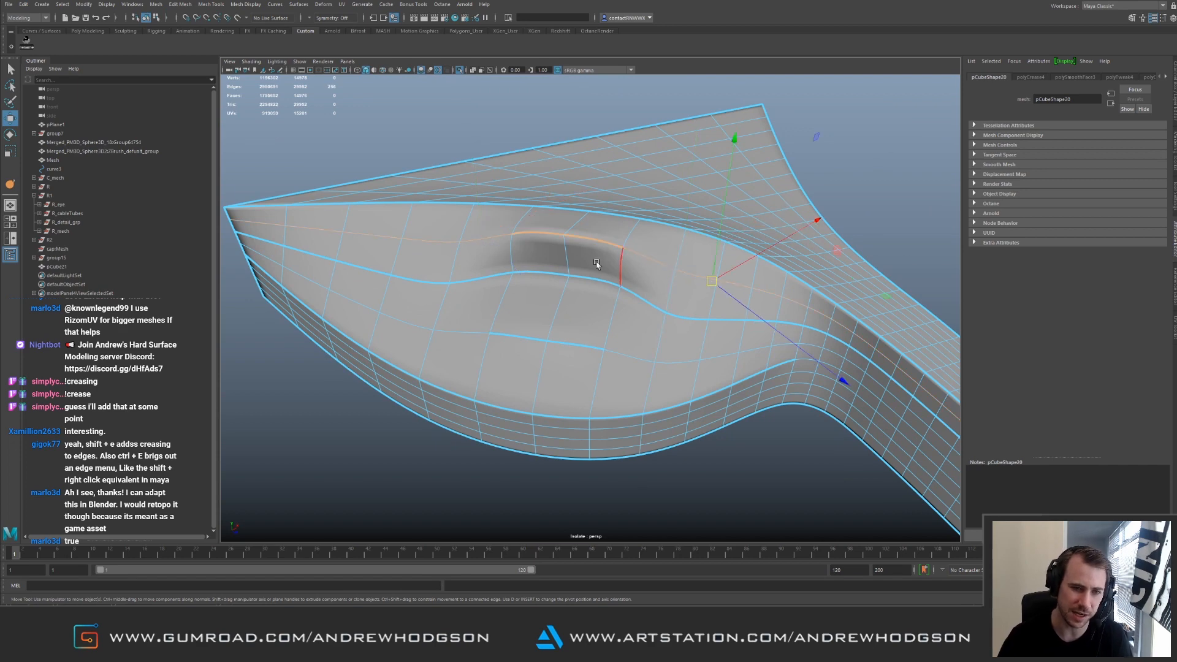
left_click_drag(596, 263, 556, 223)
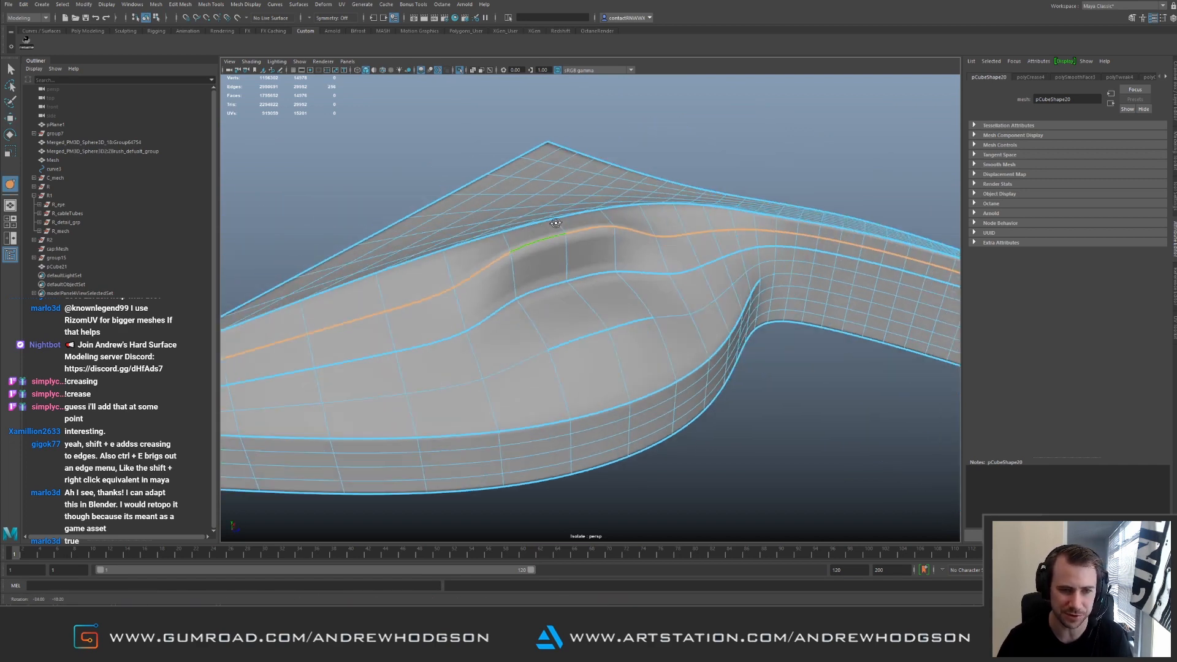
left_click_drag(555, 225, 633, 274)
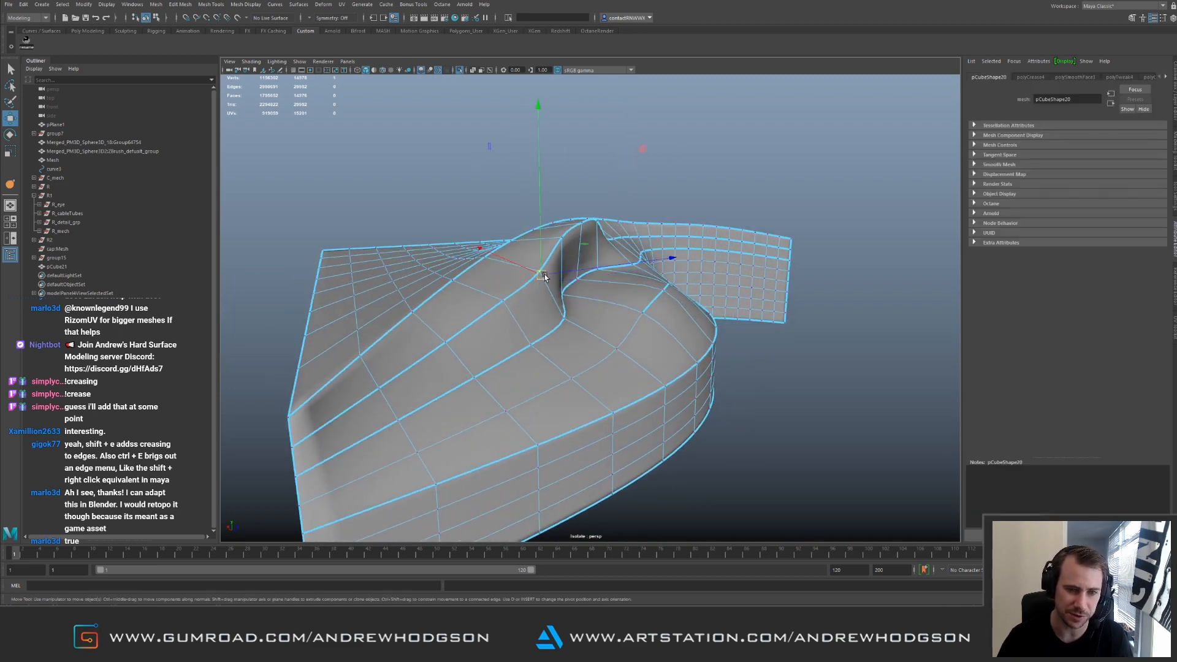
left_click(638, 263)
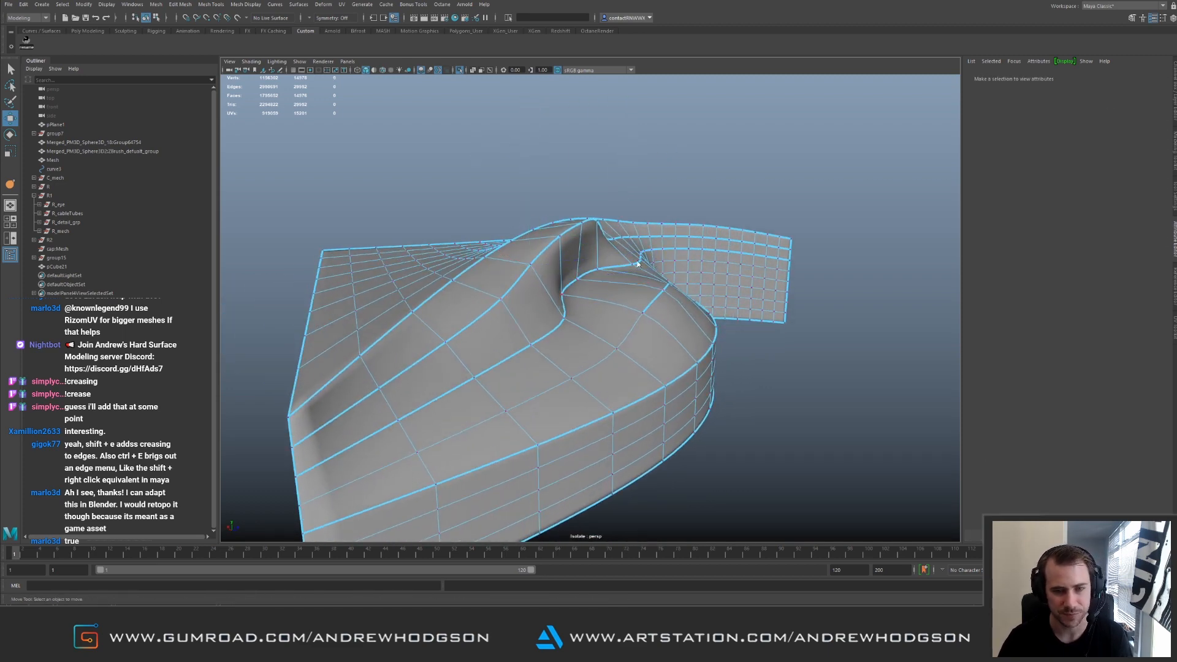